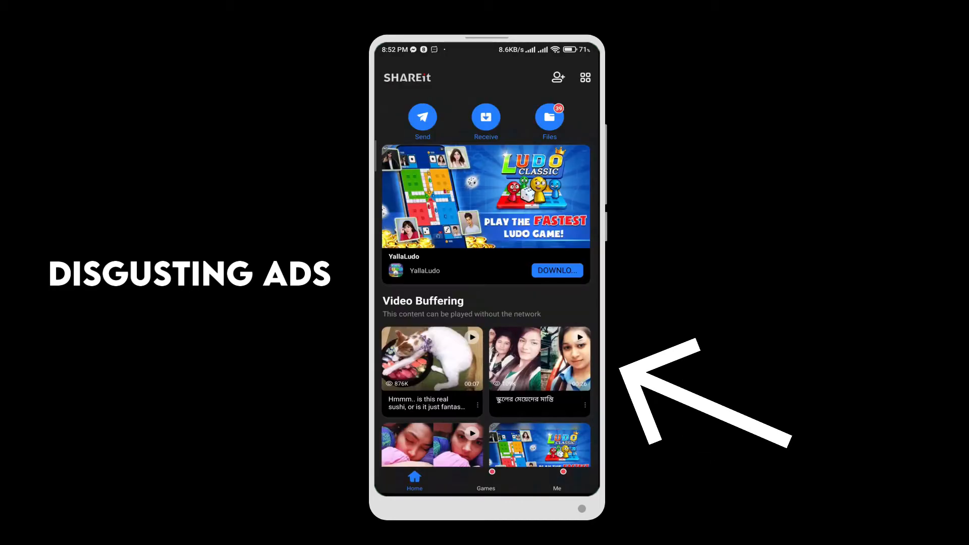
# - Scroll SHAREit's ad-filled home feed and switch to the Games section with its promoted games
pyautogui.scroll(-3)
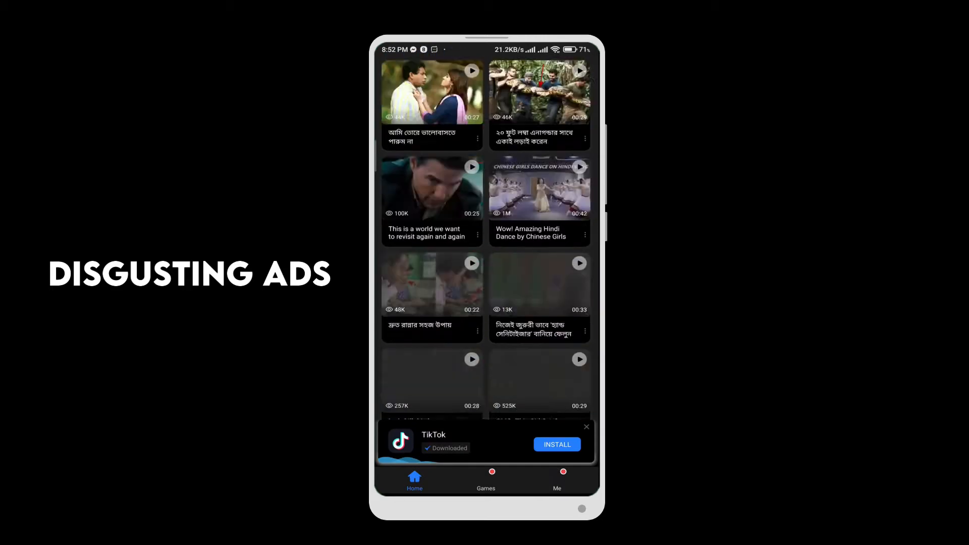
pyautogui.click(485, 479)
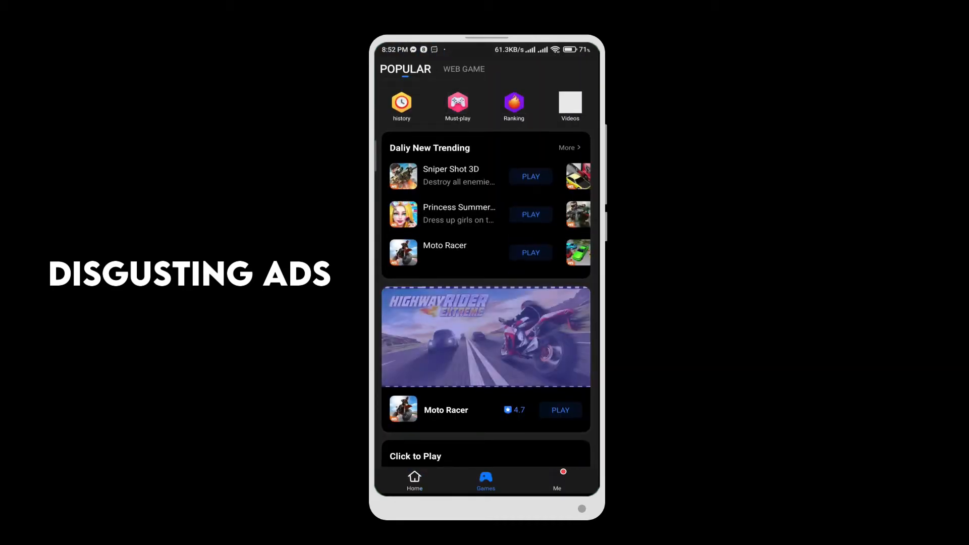
pyautogui.click(555, 481)
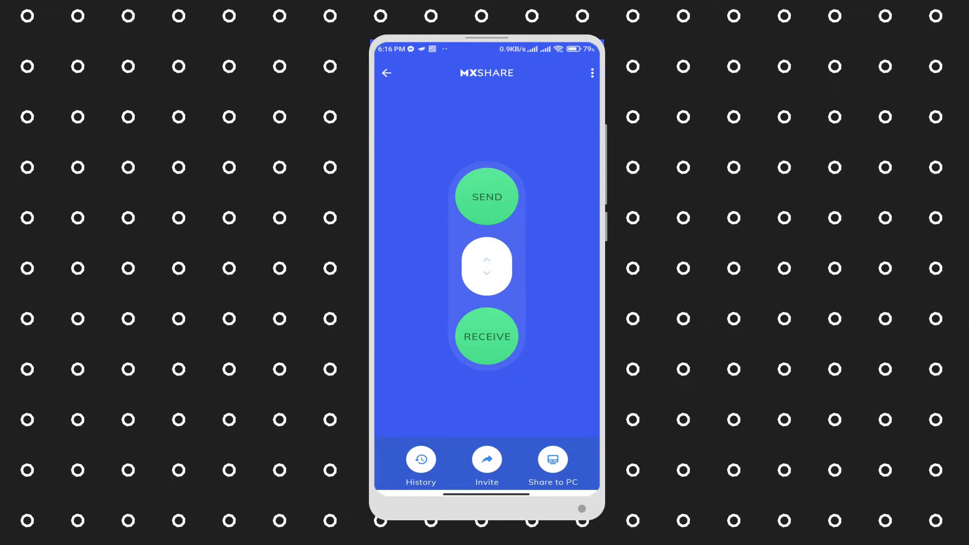
# - Start a send in MX Share and tick one app from the User Apps list so the counter shows 1
pyautogui.click(420, 463)
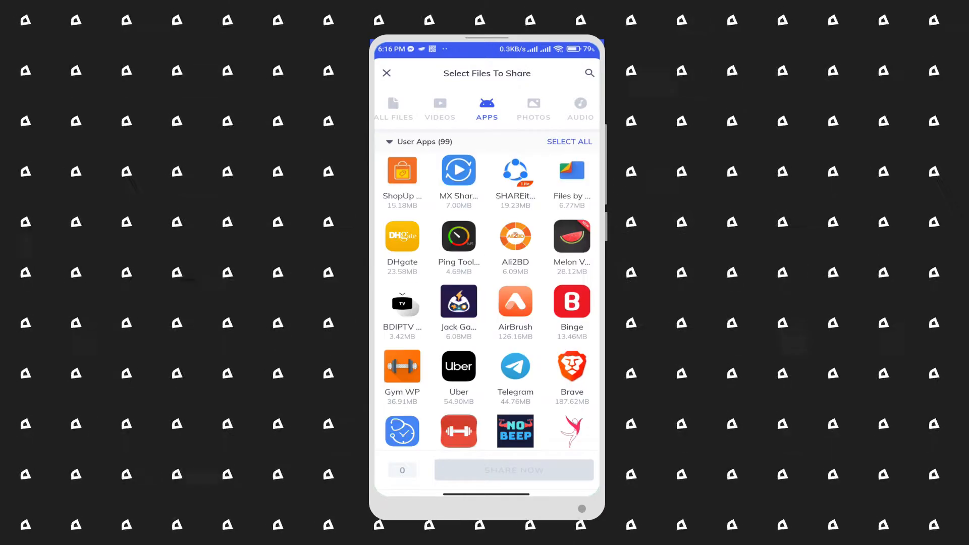
pyautogui.scroll(-3)
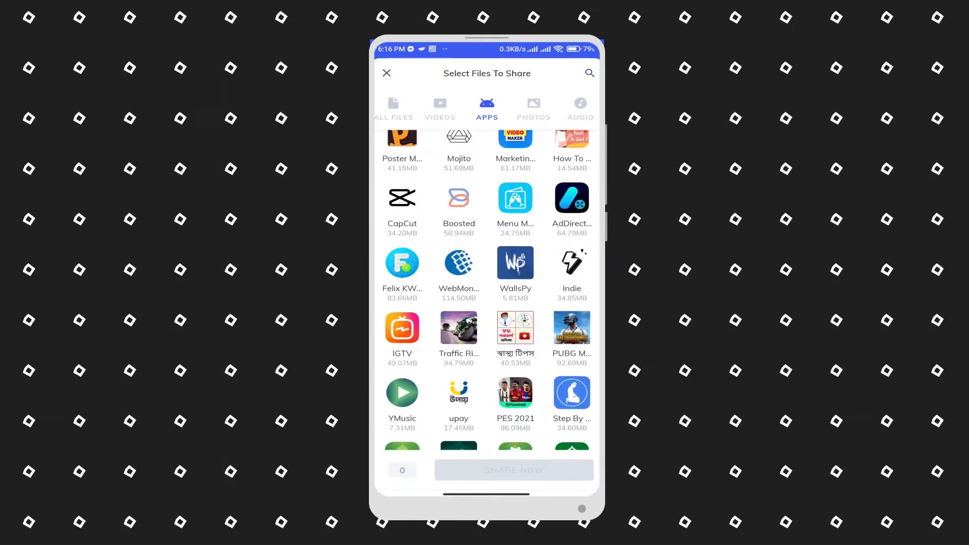
pyautogui.scroll(-3)
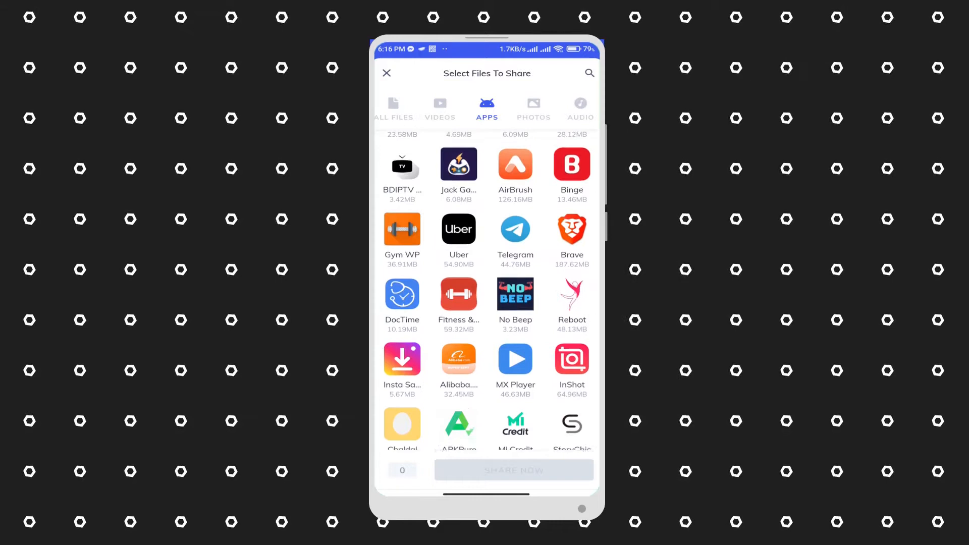
pyautogui.click(458, 285)
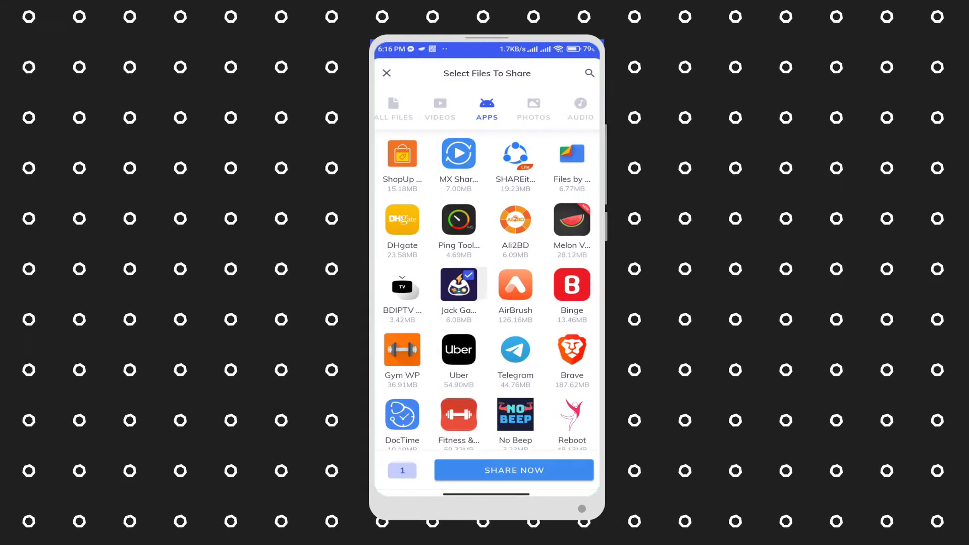
pyautogui.click(514, 469)
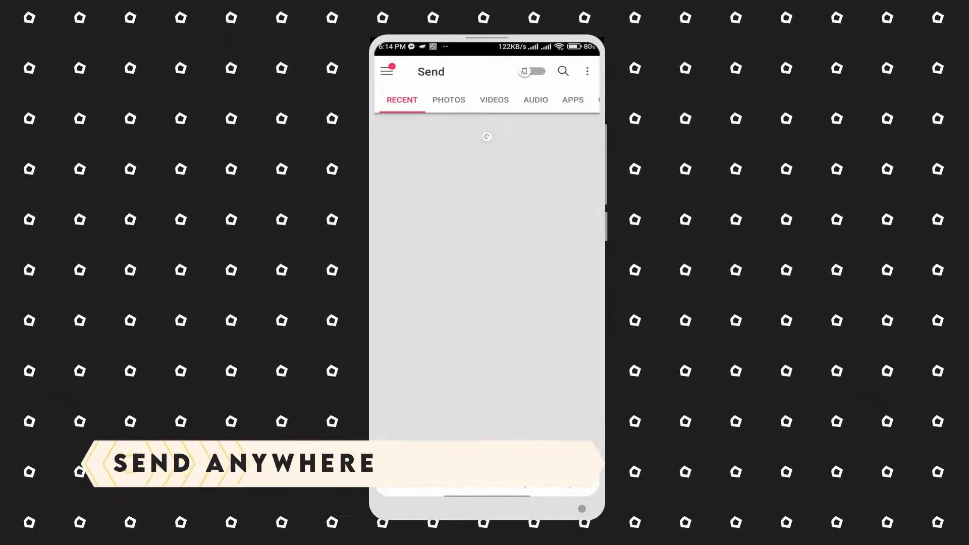
pyautogui.click(448, 100)
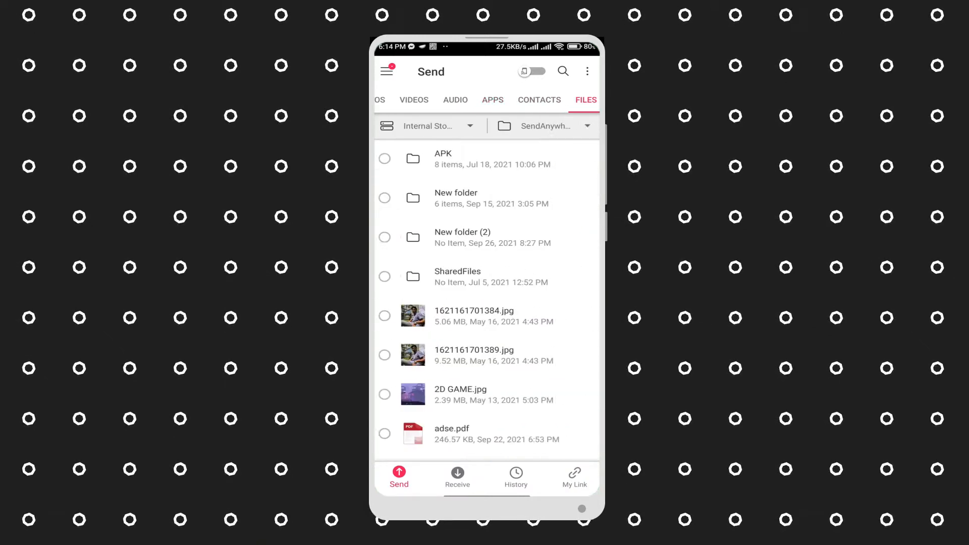
pyautogui.click(493, 100)
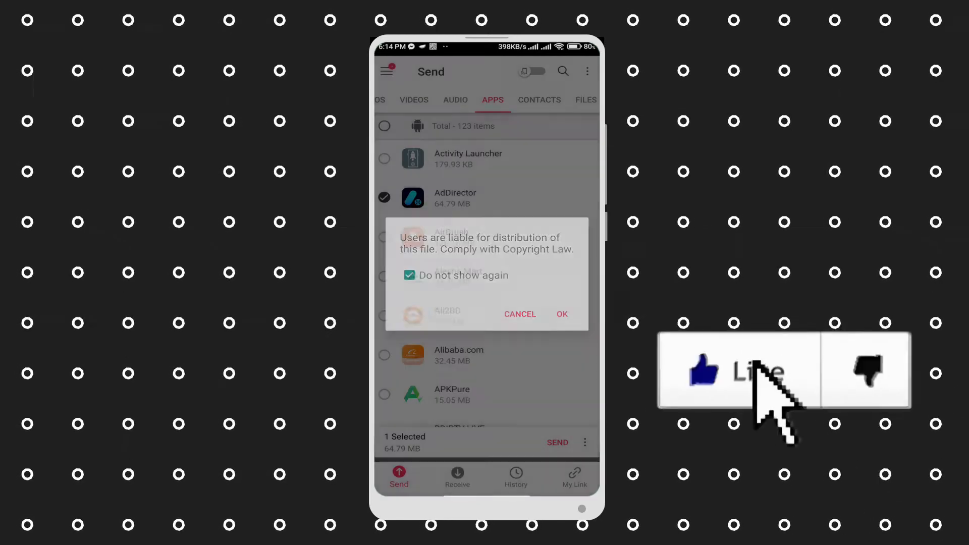
pyautogui.click(561, 314)
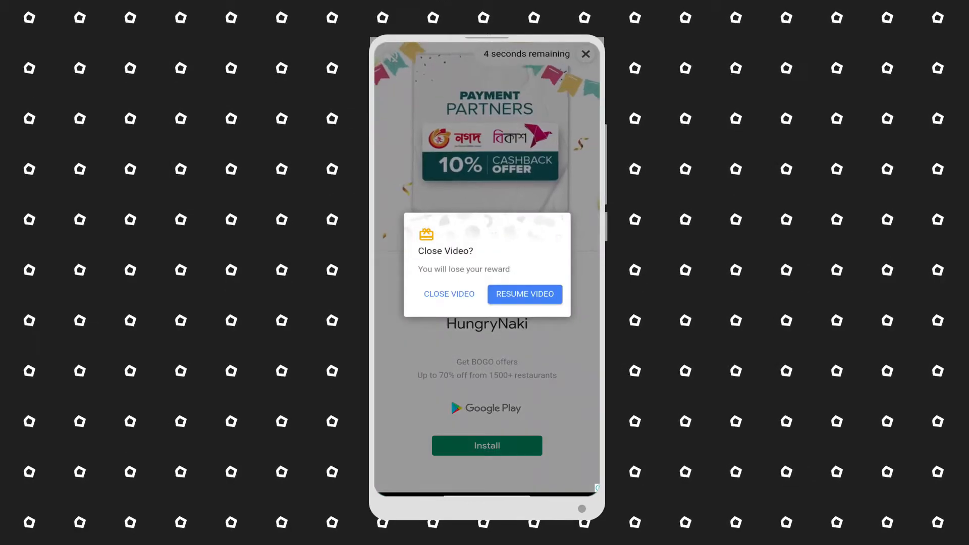
pyautogui.click(448, 293)
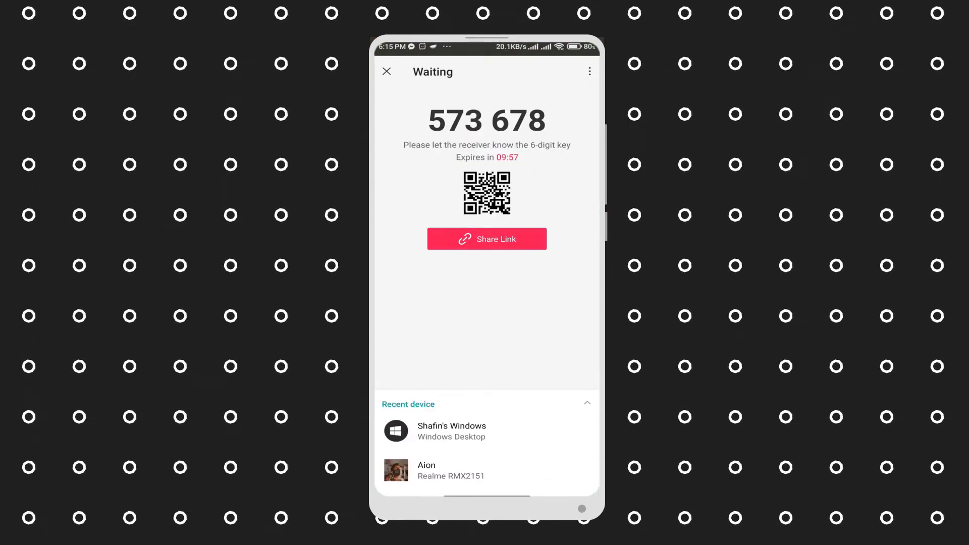
pyautogui.click(487, 470)
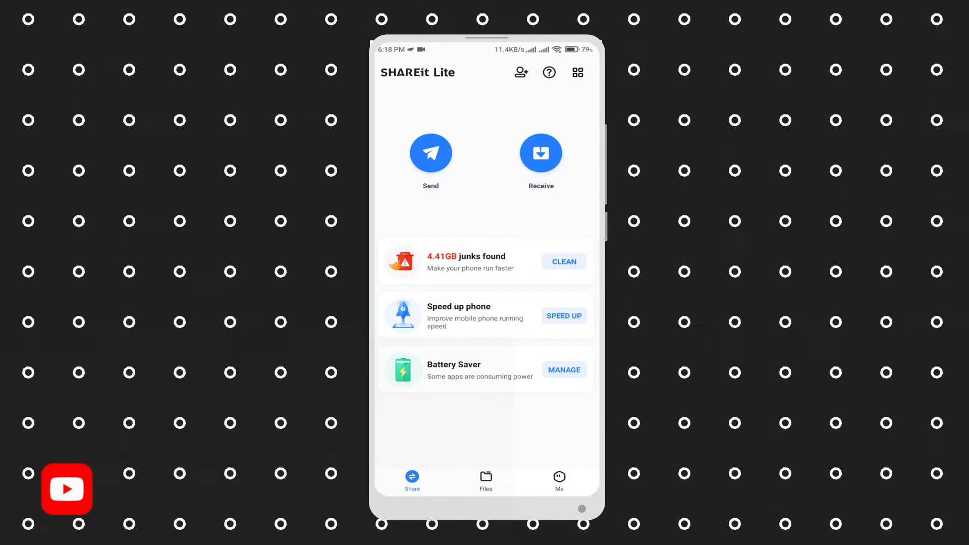
# - Browse SHAREit Lite's how-to-share guide and its extra connection options
pyautogui.click(548, 73)
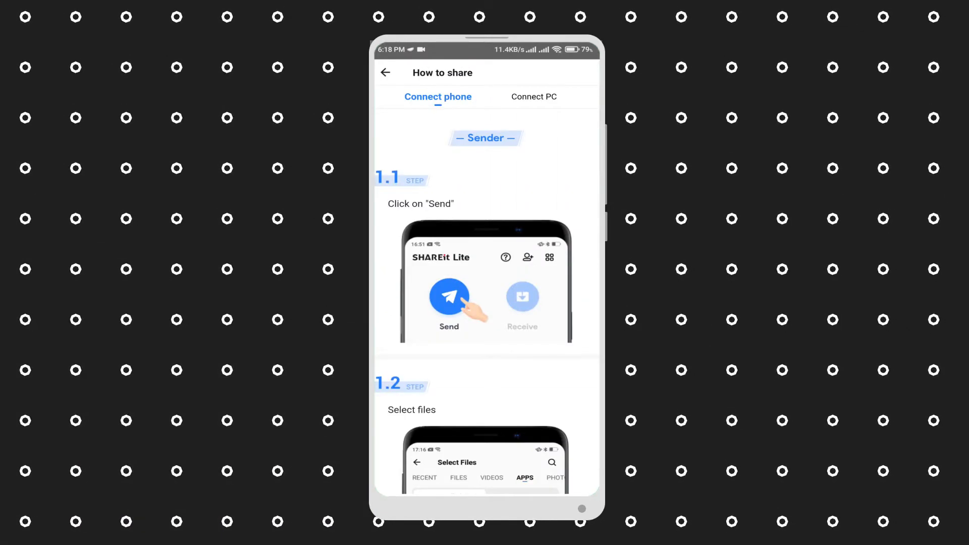
pyautogui.scroll(-3)
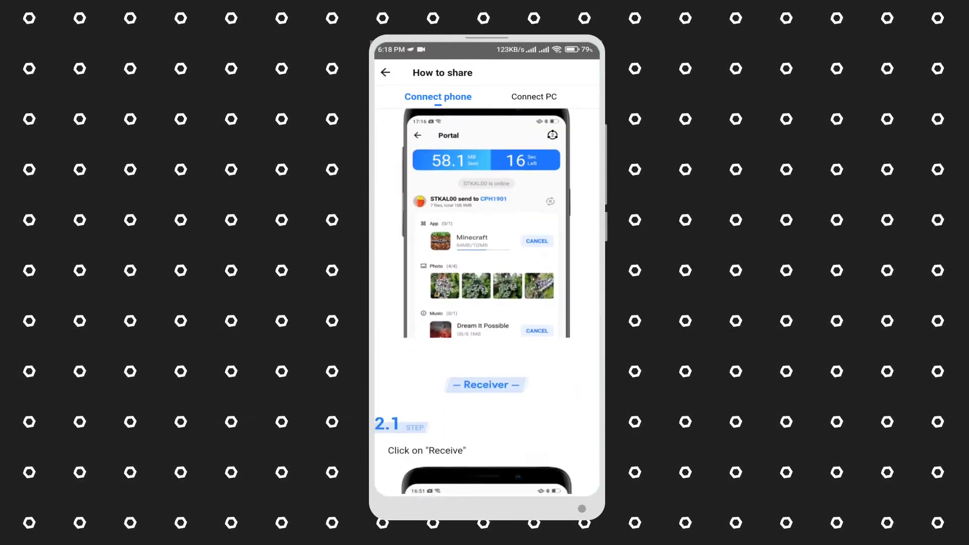
pyautogui.click(385, 72)
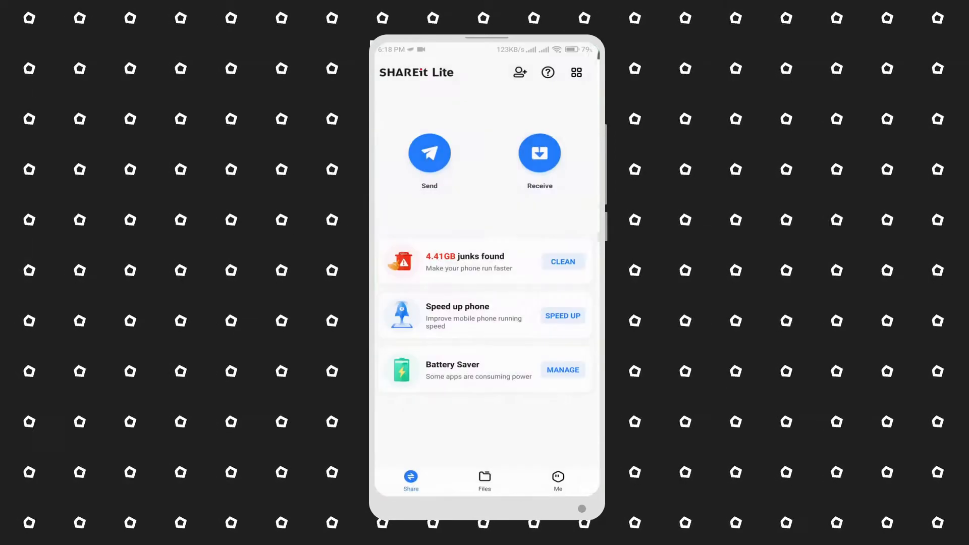
pyautogui.click(576, 73)
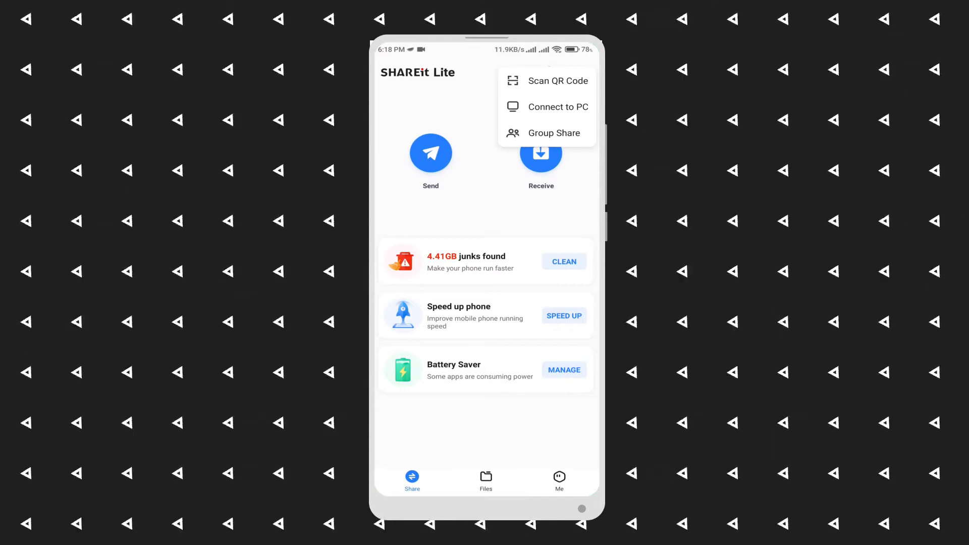
pyautogui.click(578, 73)
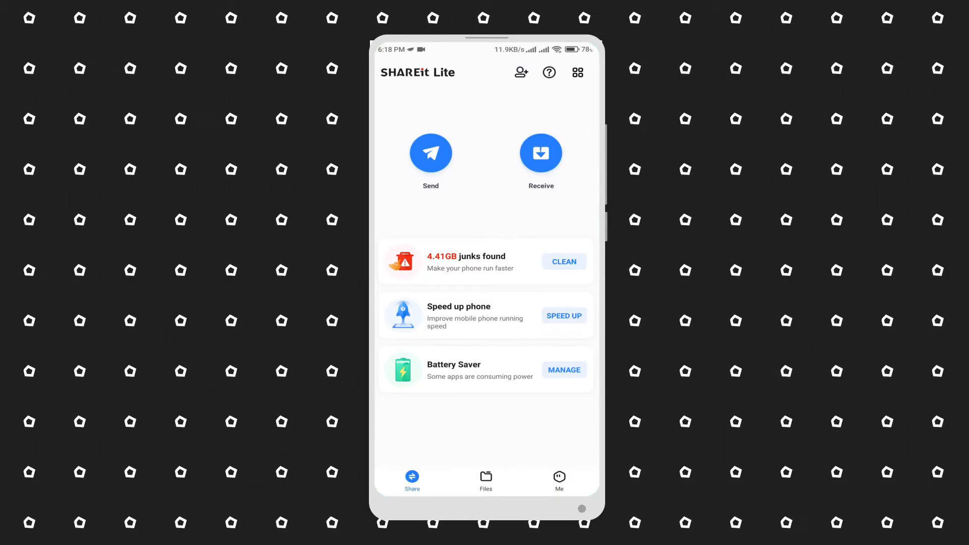
# - Run the Battery Saver's MANAGE check to analyse the phone's battery usage
pyautogui.click(564, 262)
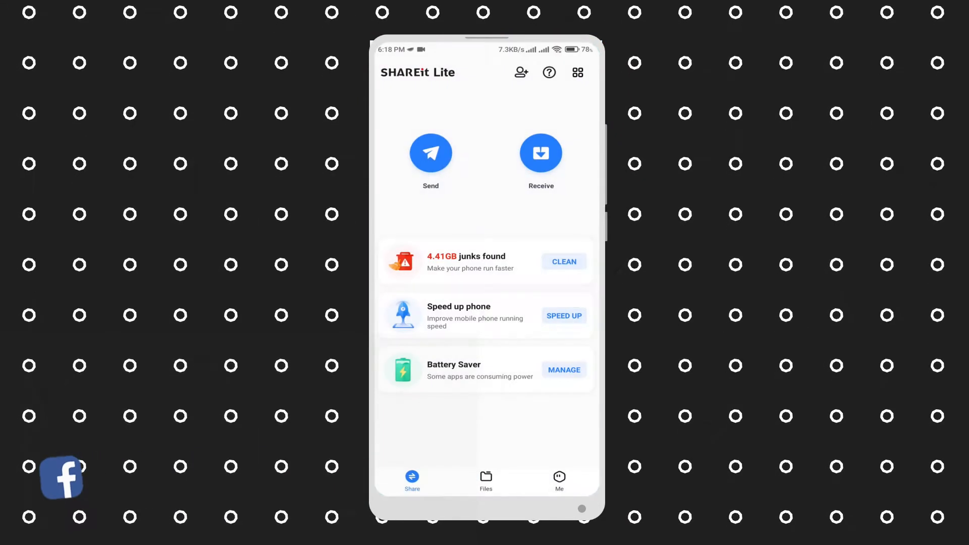
pyautogui.click(563, 369)
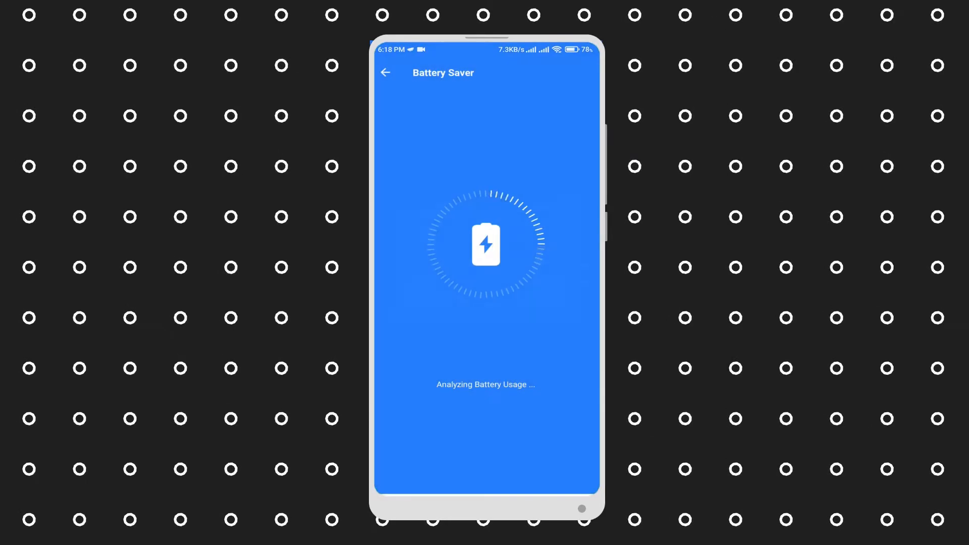
pyautogui.click(385, 73)
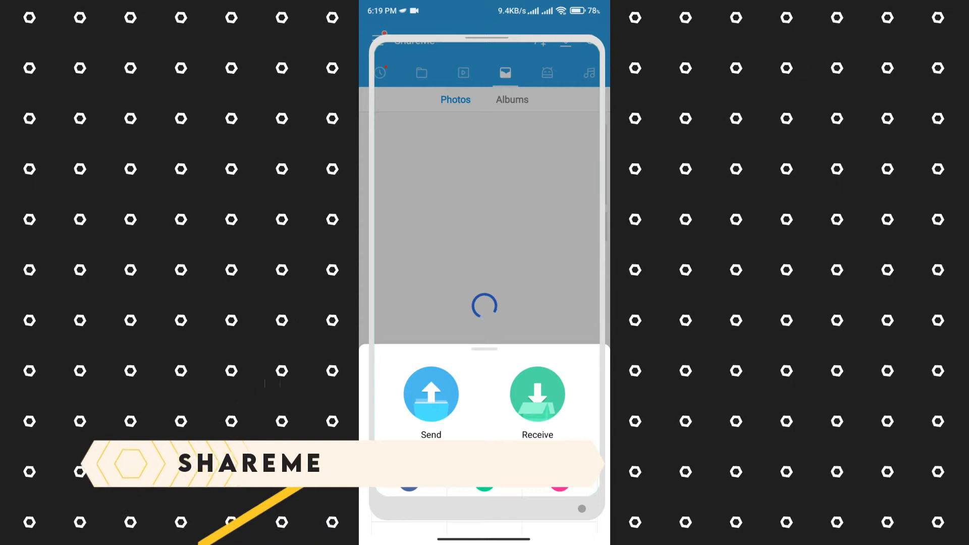
# - Browse ShareMe's Files tab, then use the side menu's Invite to see hotspot, Bluetooth, WhatsApp and QR options
pyautogui.click(463, 72)
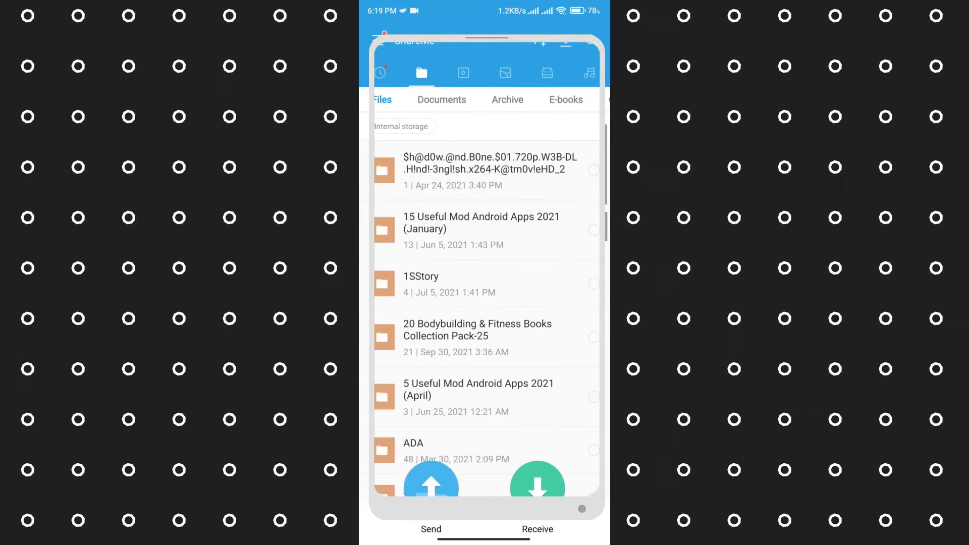
pyautogui.click(547, 73)
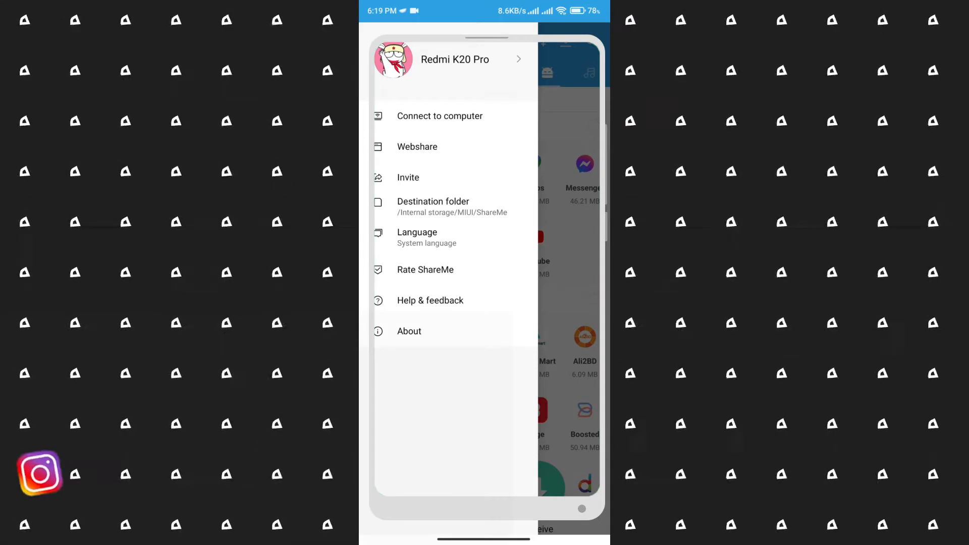
pyautogui.click(407, 178)
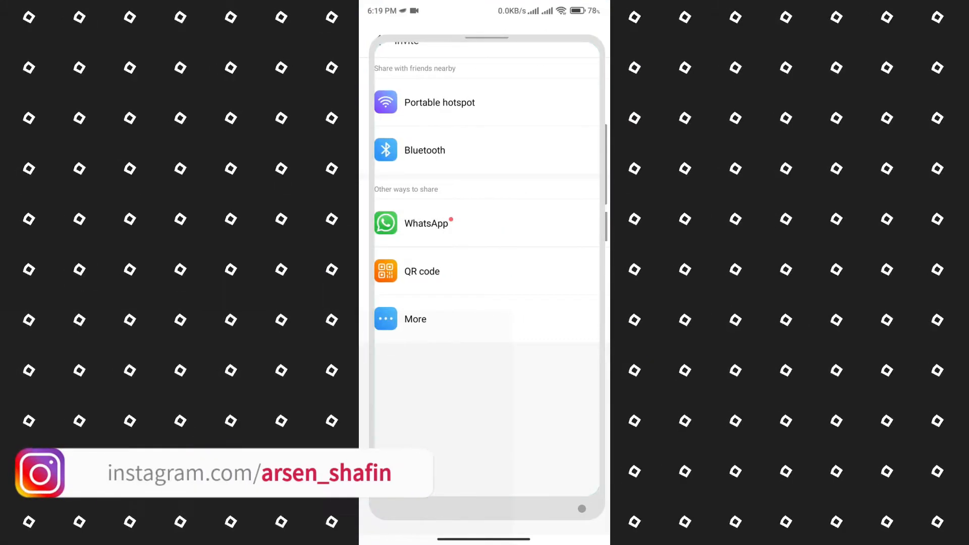
pyautogui.click(415, 319)
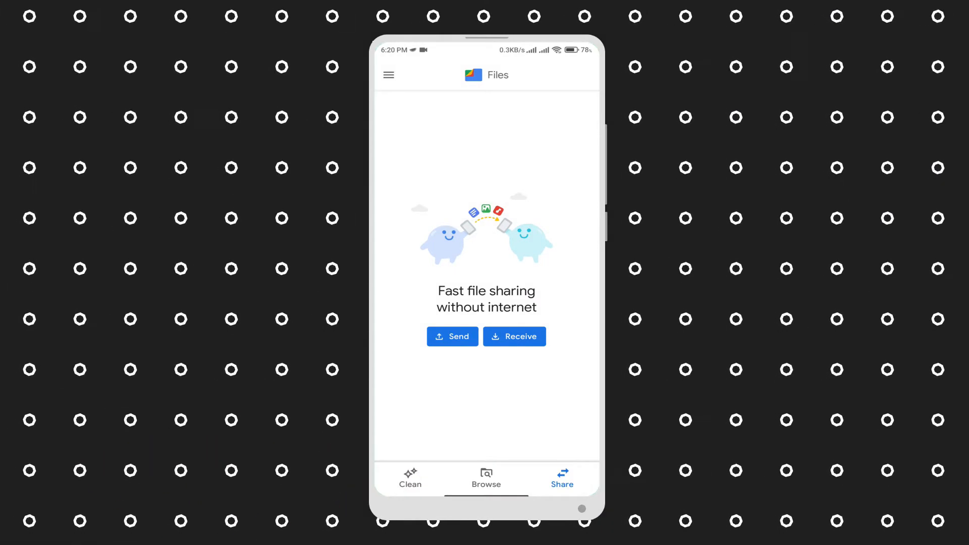
# - View Files by Google's drawer and Clean suggestions, then list the App install files (APKs) under Apps
pyautogui.click(388, 75)
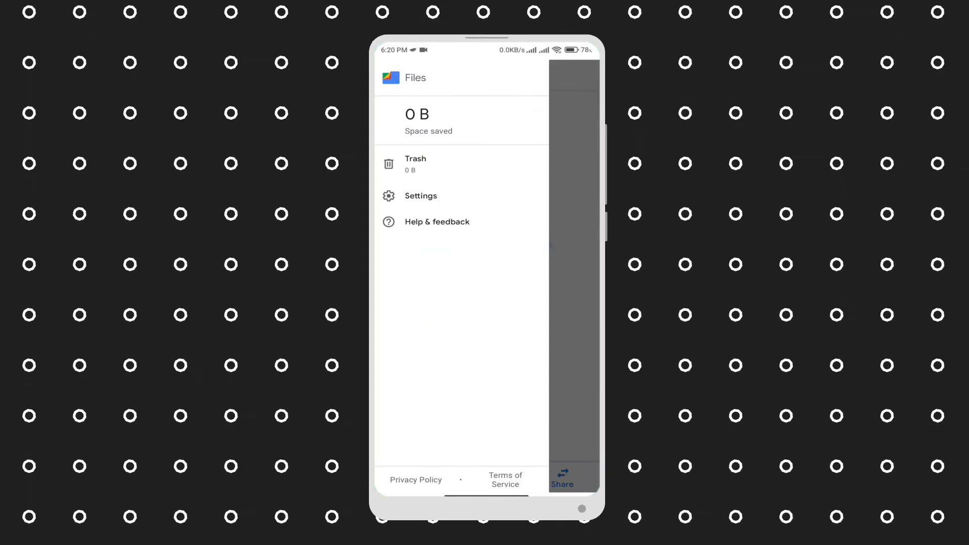
pyautogui.click(561, 478)
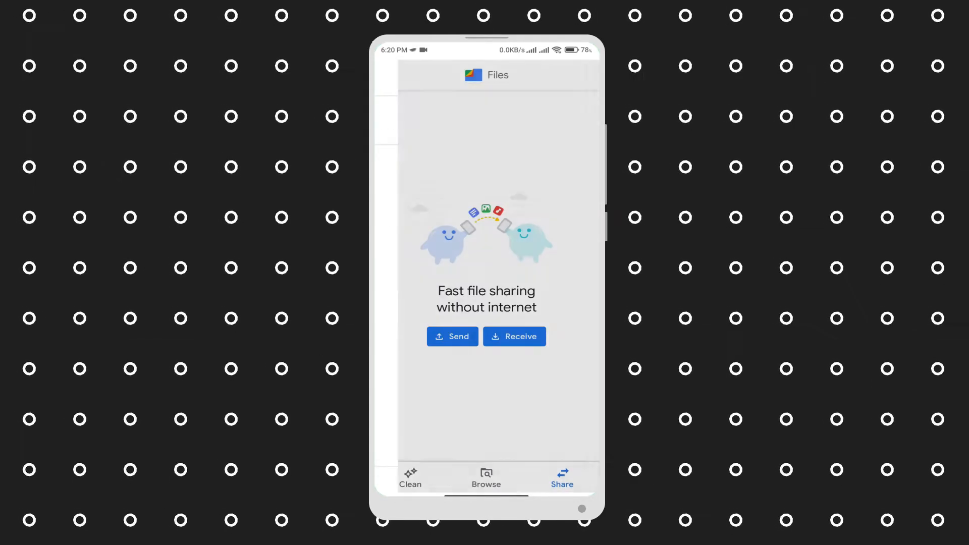
pyautogui.click(410, 477)
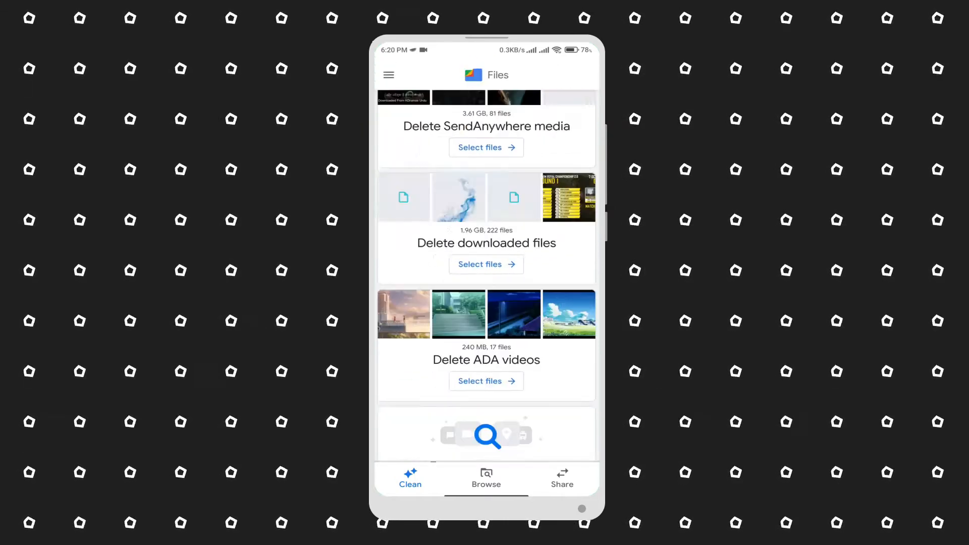
pyautogui.click(486, 478)
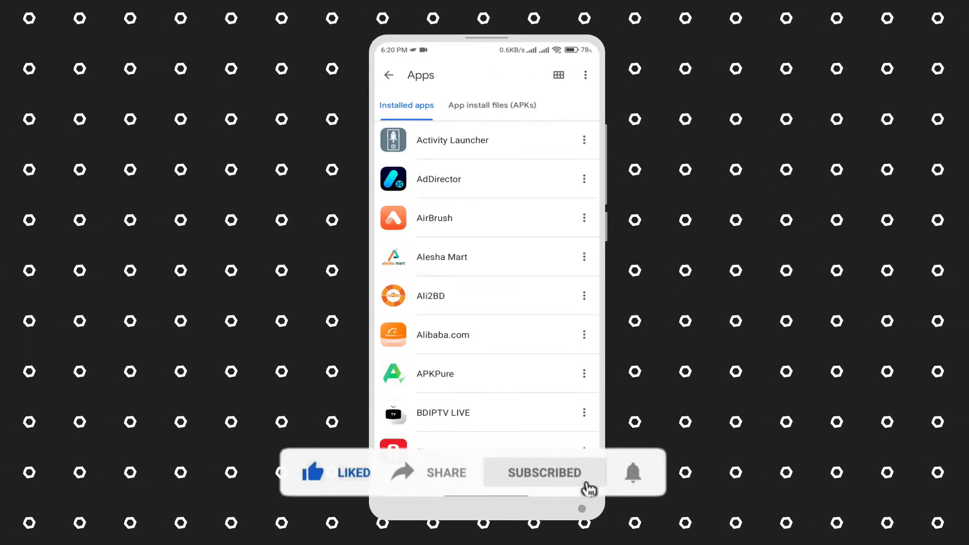
pyautogui.click(492, 105)
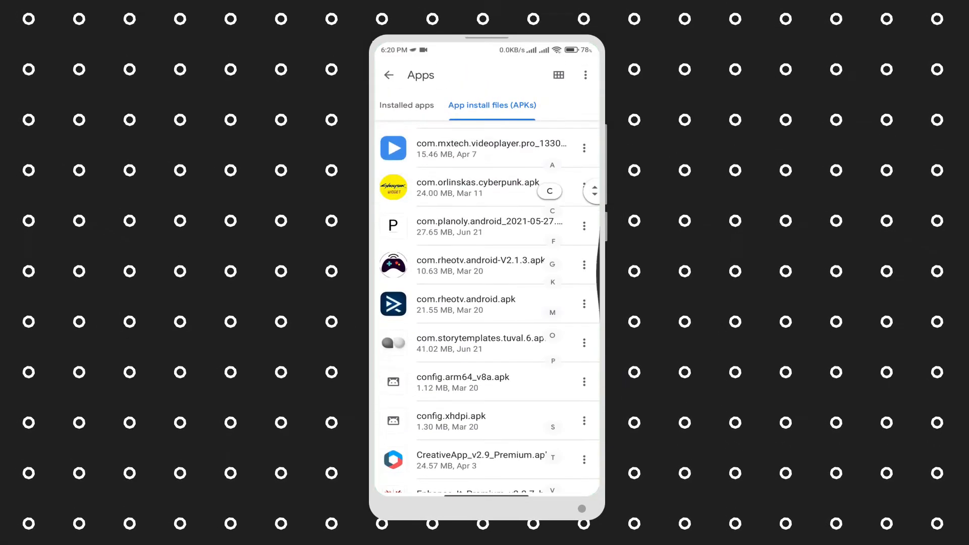
# - From Browse go to Share, try Send and back out, then set the phone to Receive from a nearby sender
pyautogui.click(388, 75)
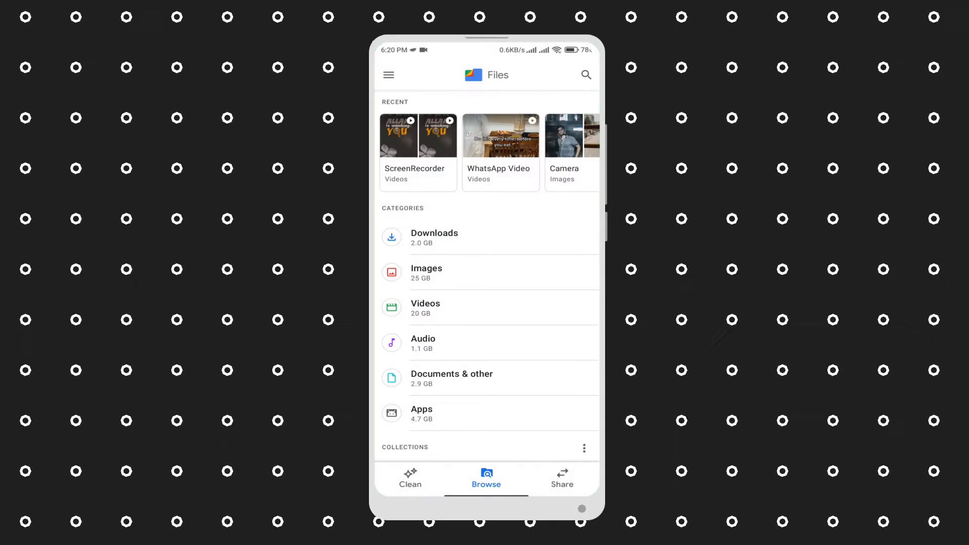
pyautogui.scroll(-3)
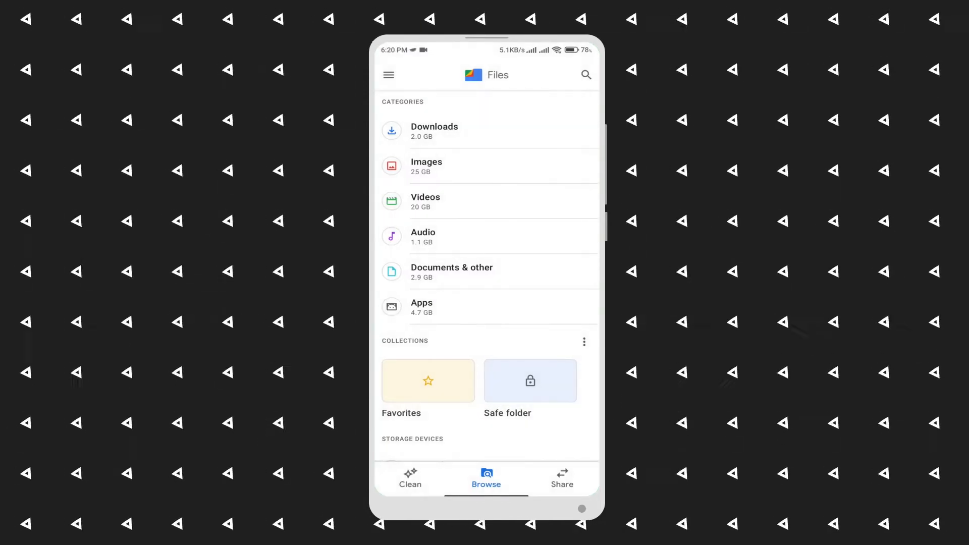
pyautogui.click(560, 477)
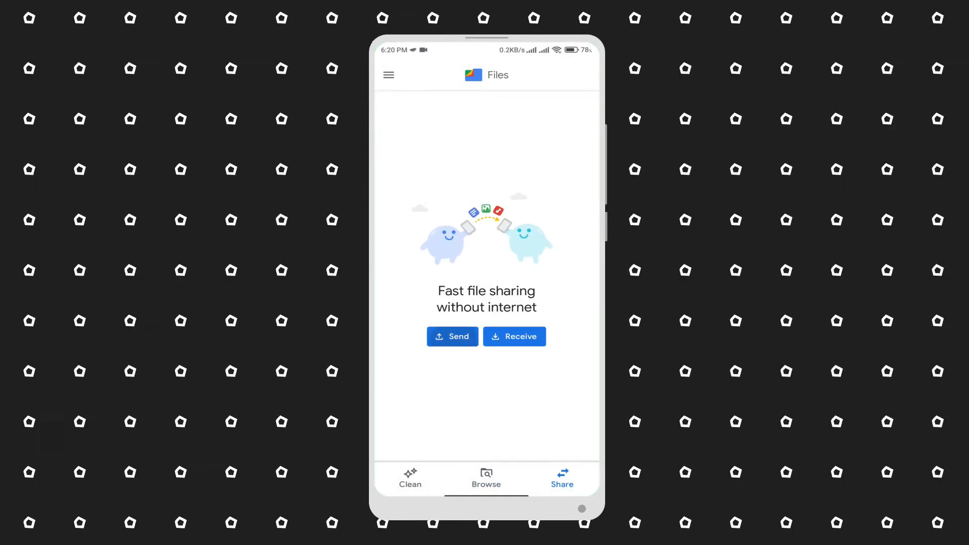
pyautogui.click(452, 337)
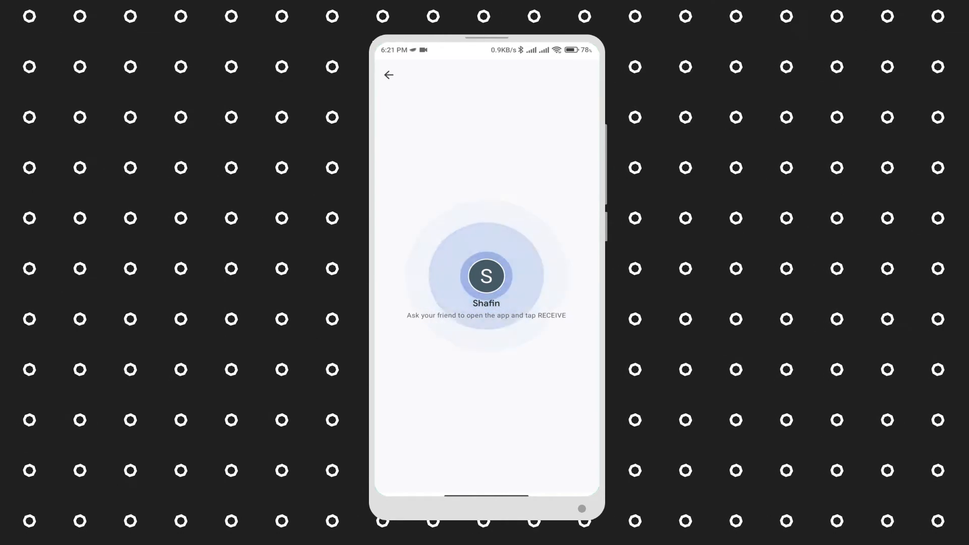
pyautogui.click(389, 75)
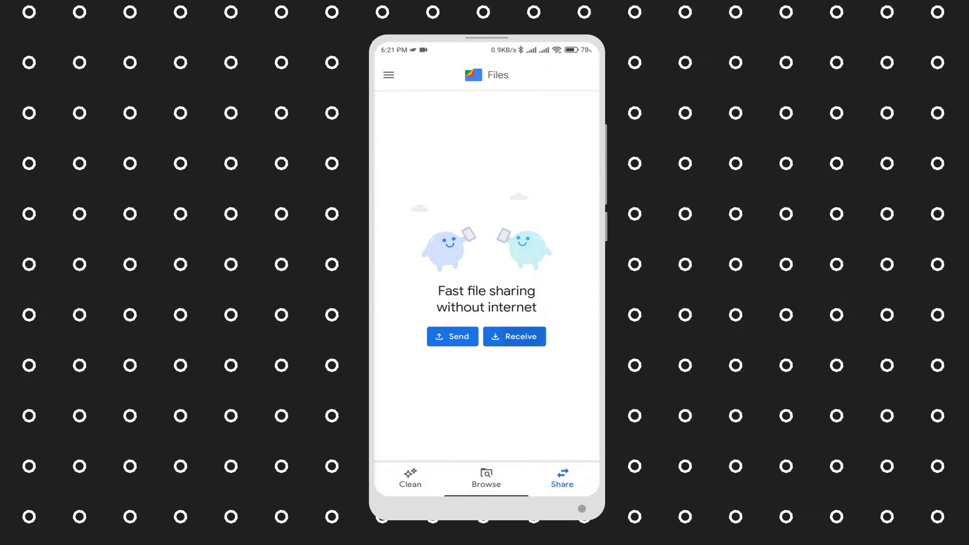
pyautogui.click(514, 336)
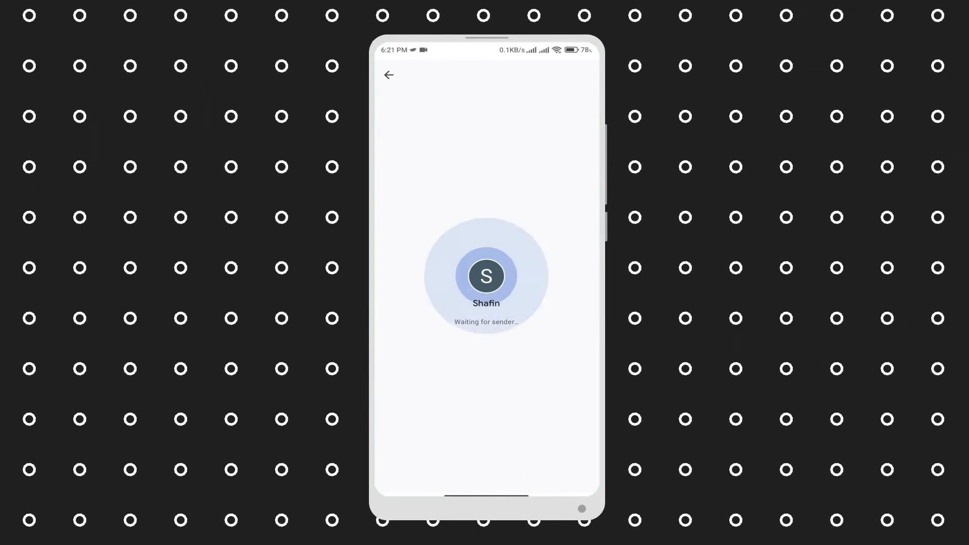